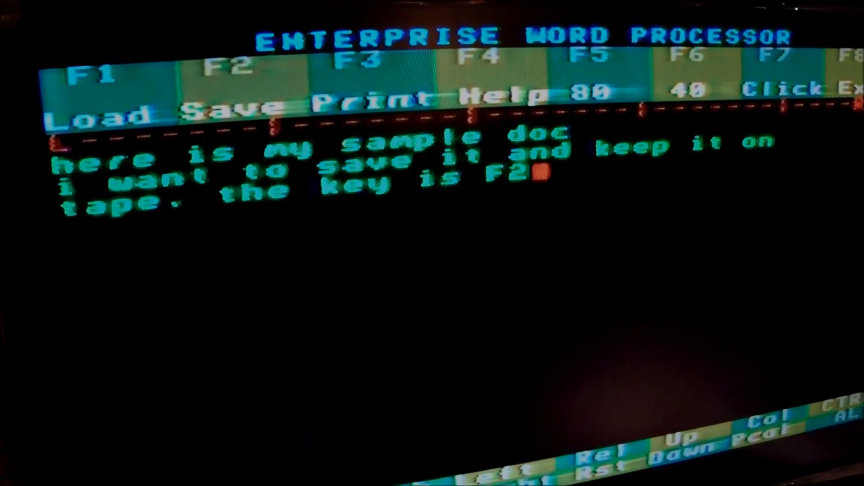
Bring up the Save prompt (F2) for the three-line sample document.
{"action": "key", "text": "F2"}
{"action": "type", "text": "t"}
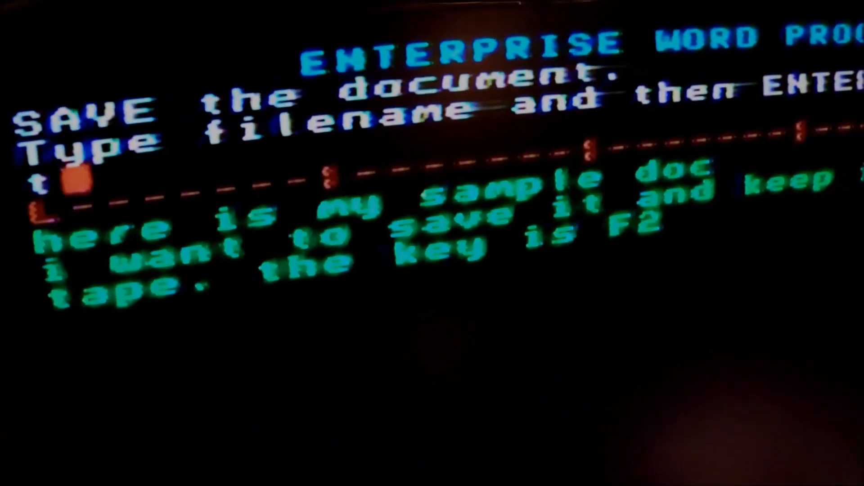
Save the sample document to tape under the filename 'test'.
{"action": "type", "text": "est"}
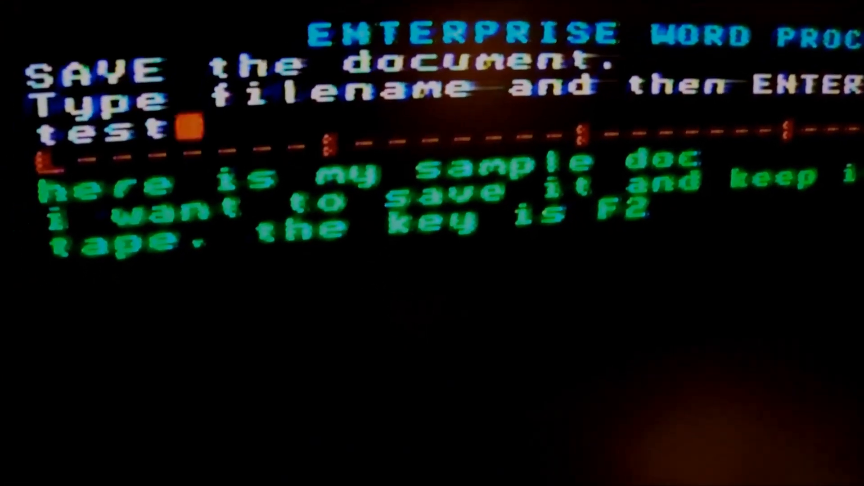
{"action": "key", "text": "Enter"}
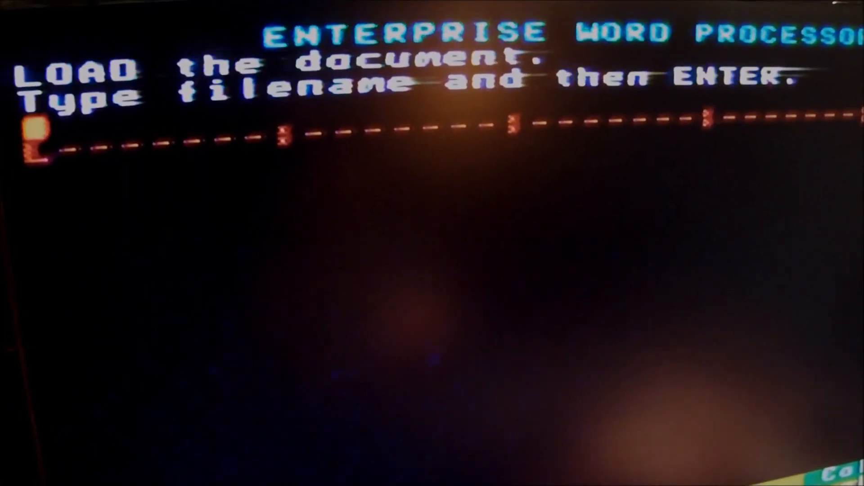
Enter 'test' as the document name at the Load prompt.
{"action": "type", "text": "test"}
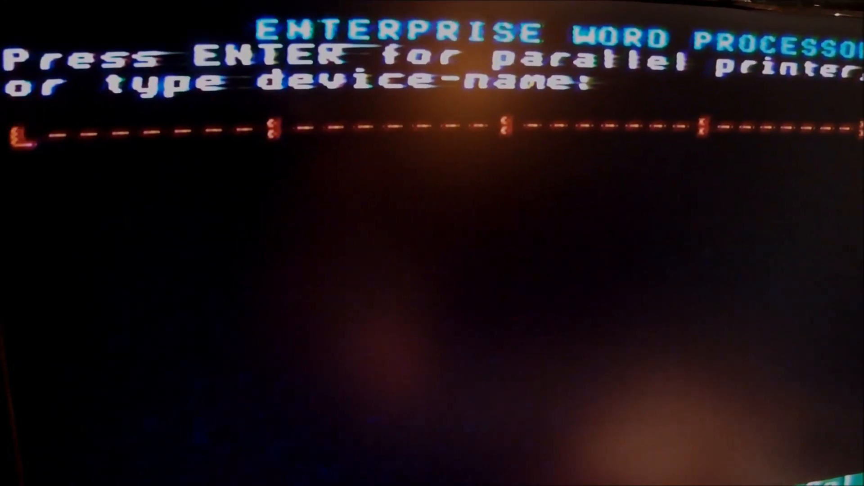
Cancel the printer device prompt with Stop.
{"action": "key", "text": "Stop"}
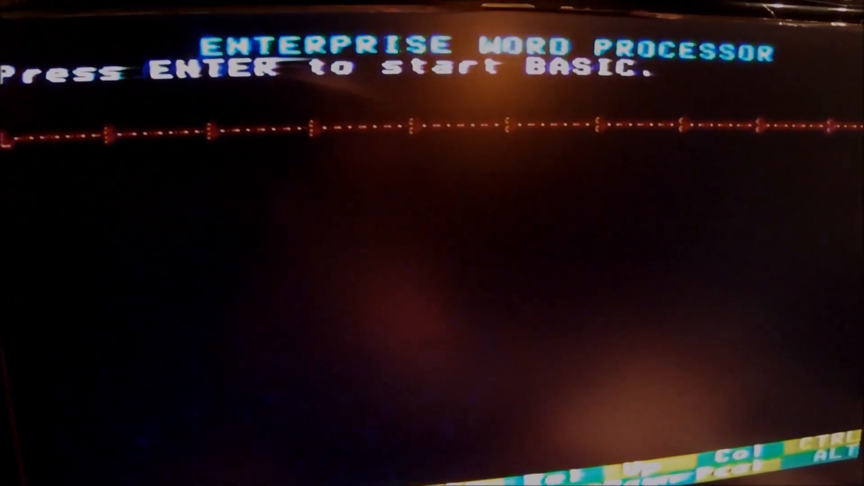
Start IS-BASIC from the word processor, reaching its ok prompt and memory summary.
{"action": "key", "text": "enter"}
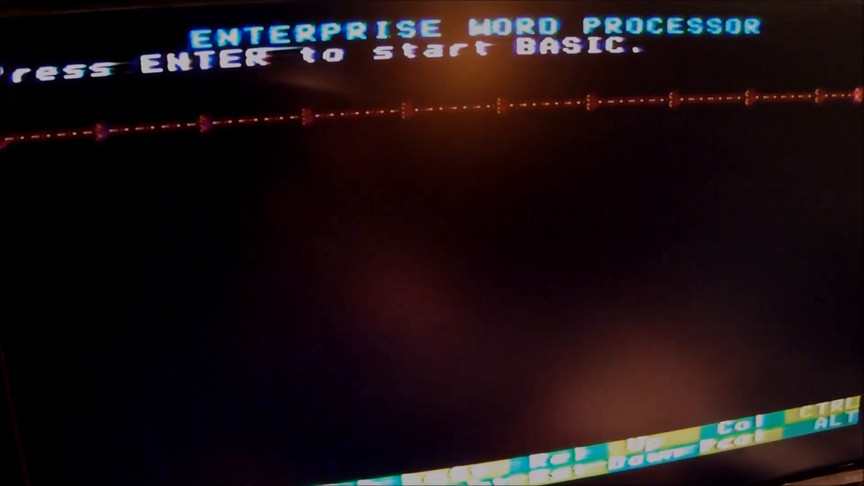
{"action": "key", "text": "enter"}
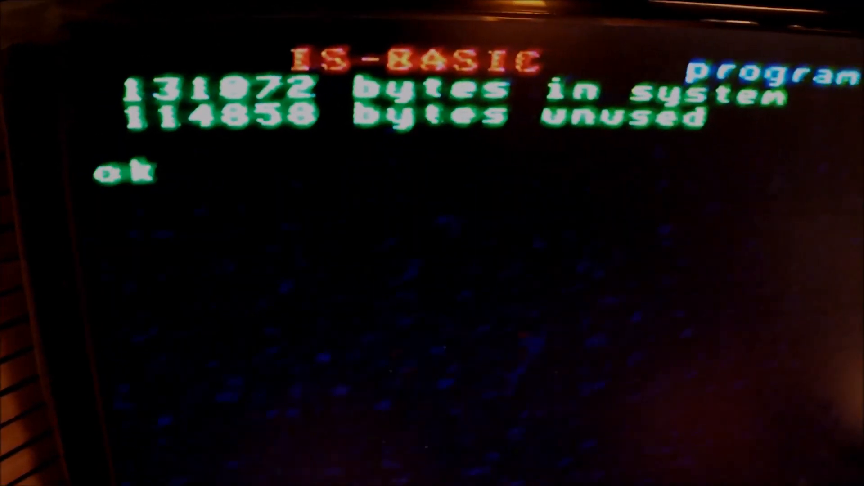
Enter program line 10 print"enterprise at the ok prompt.
{"action": "type", "text": "10 print\"enterprise"}
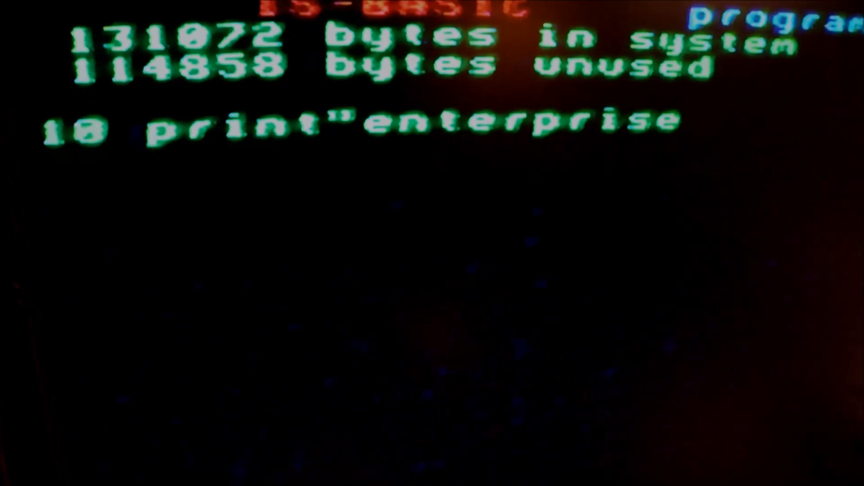
Close the quoted string on the print line with a double quote.
{"action": "type", "text": "\""}
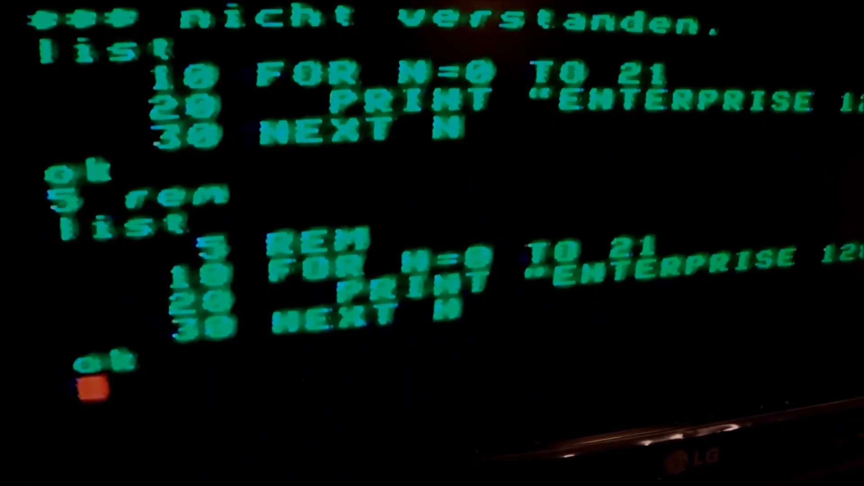
Run the program so ENTERPRISE 128, 1987 prints repeatedly down the screen.
{"action": "type", "text": "run"}
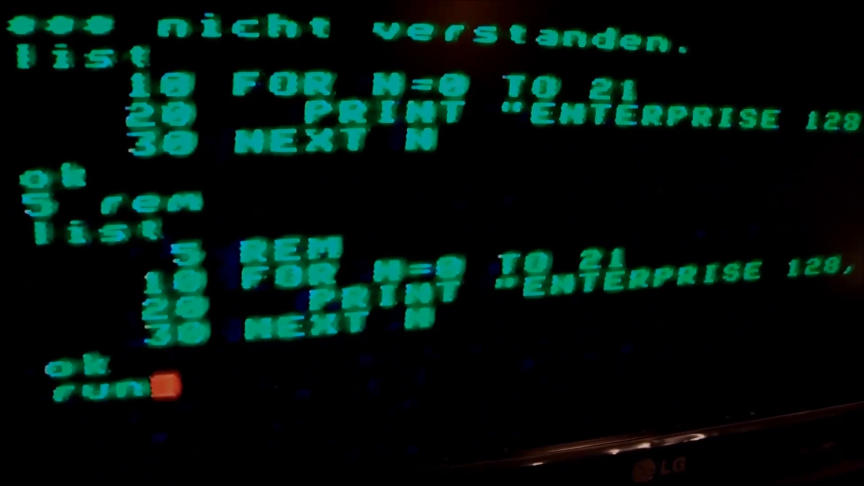
{"action": "key", "text": "Return"}
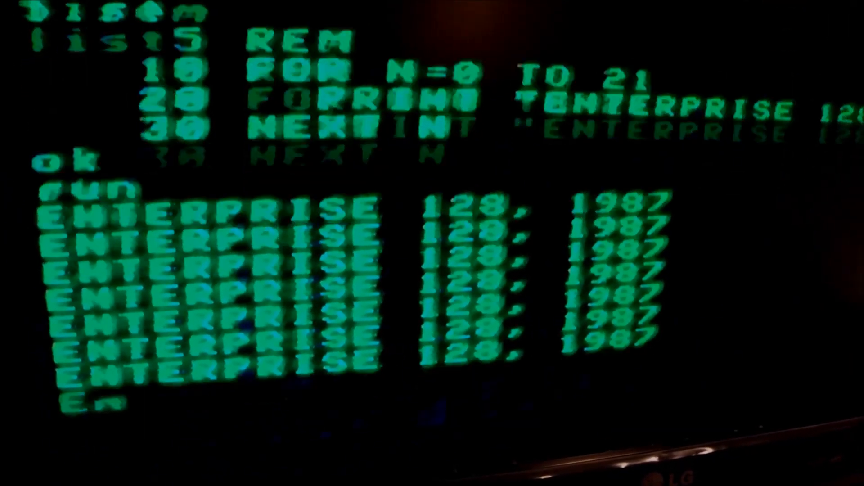